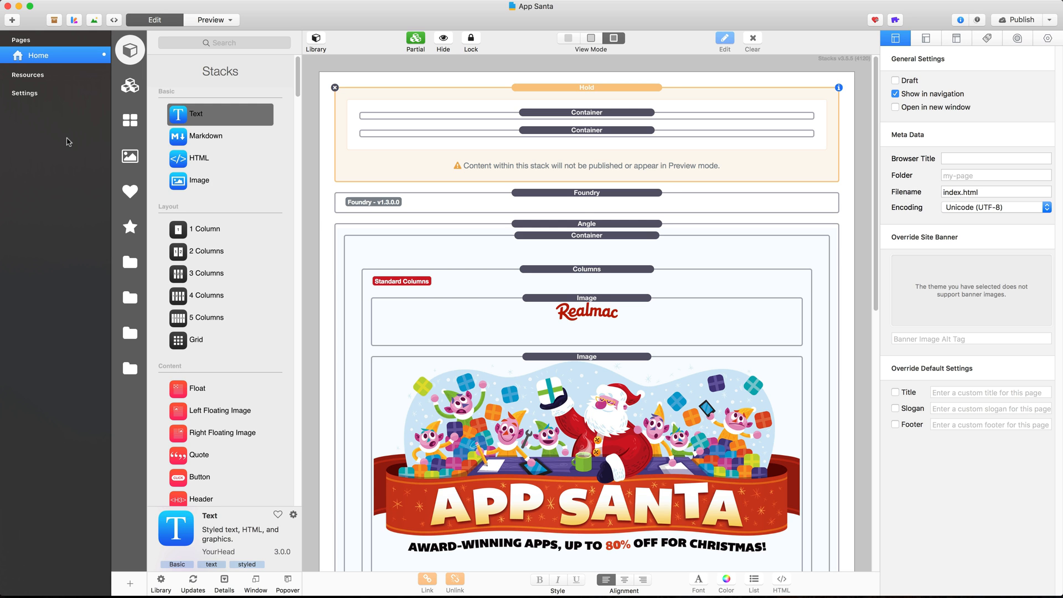
mouse_move(49, 115)
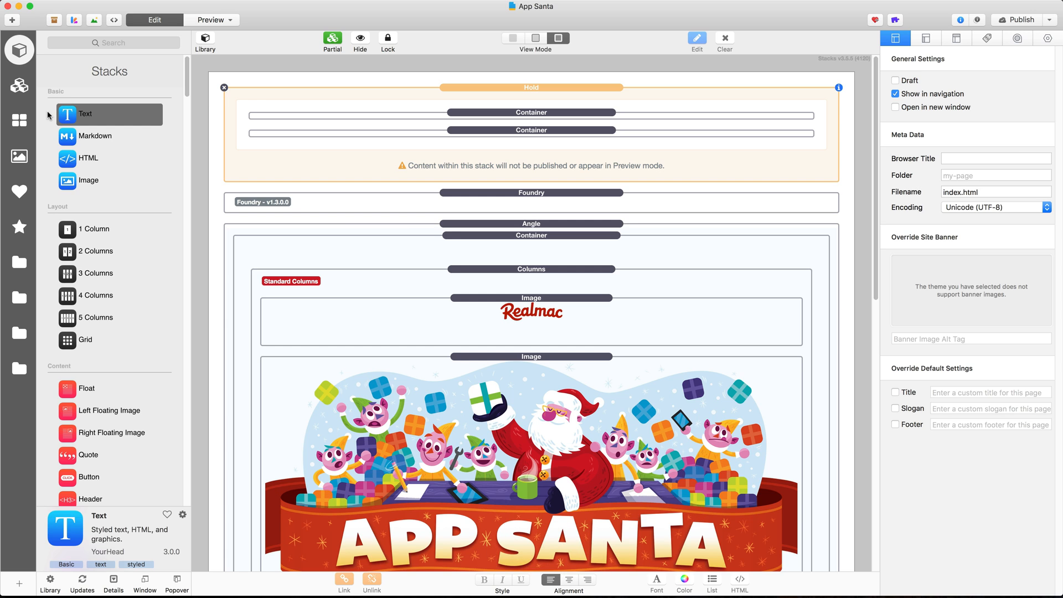
mouse_move(193, 83)
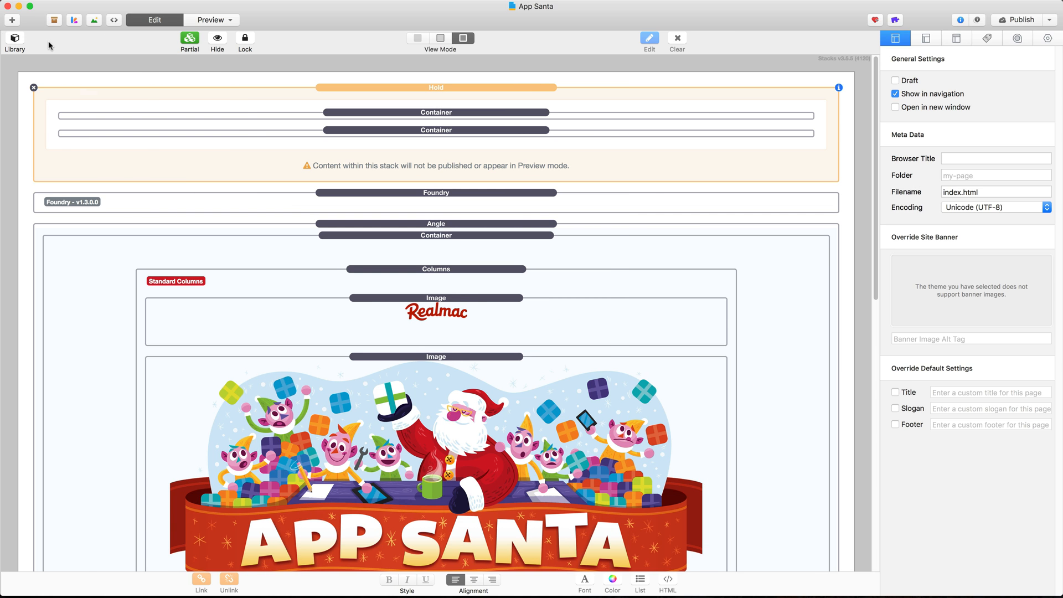
- Toggle the stacks library off and on, then search it for 'html'
left_click(14, 40)
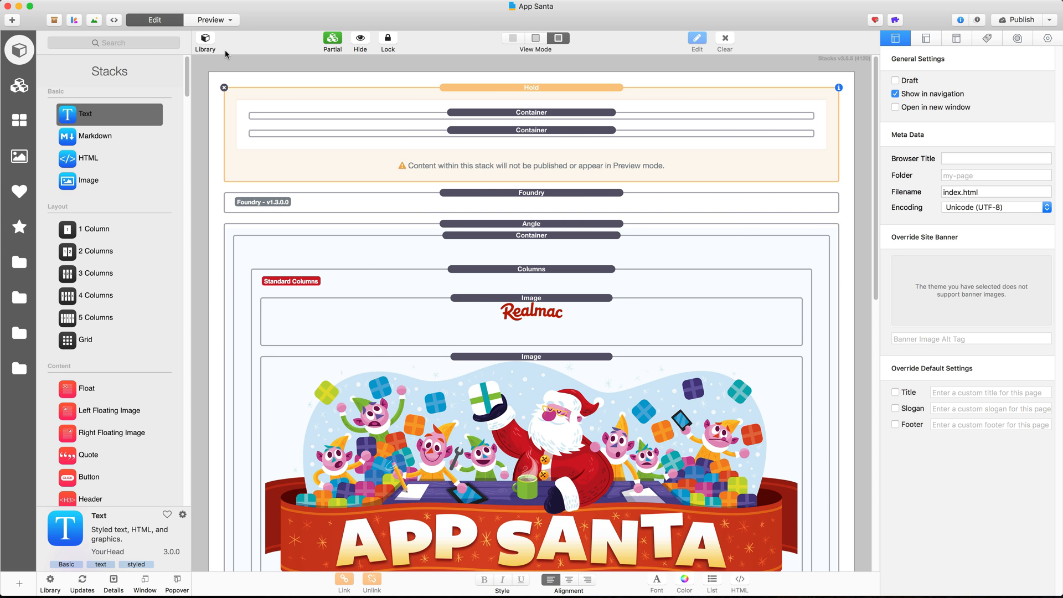
left_click(205, 40)
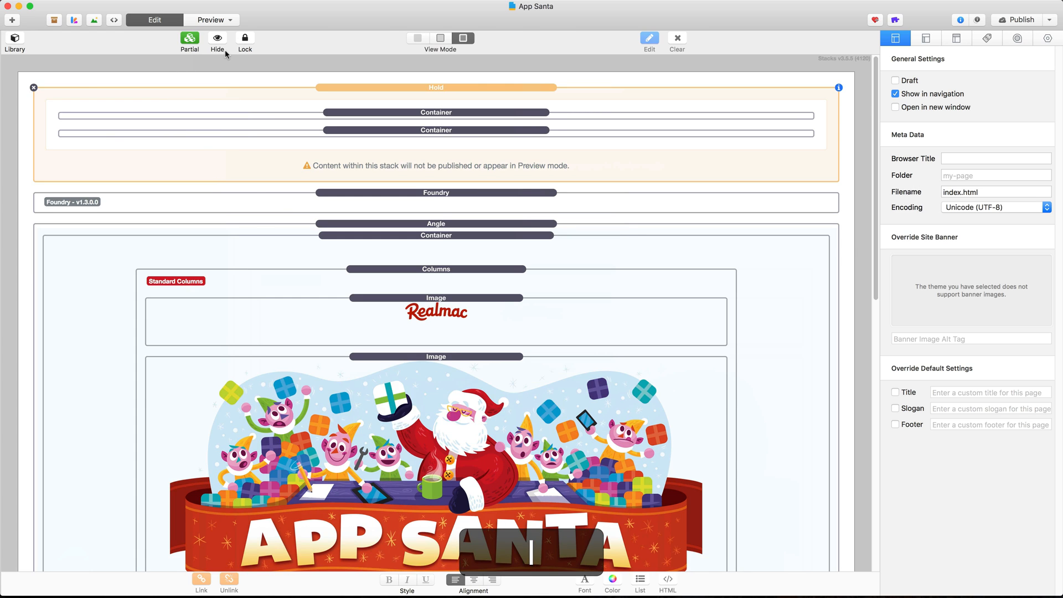
left_click(14, 42)
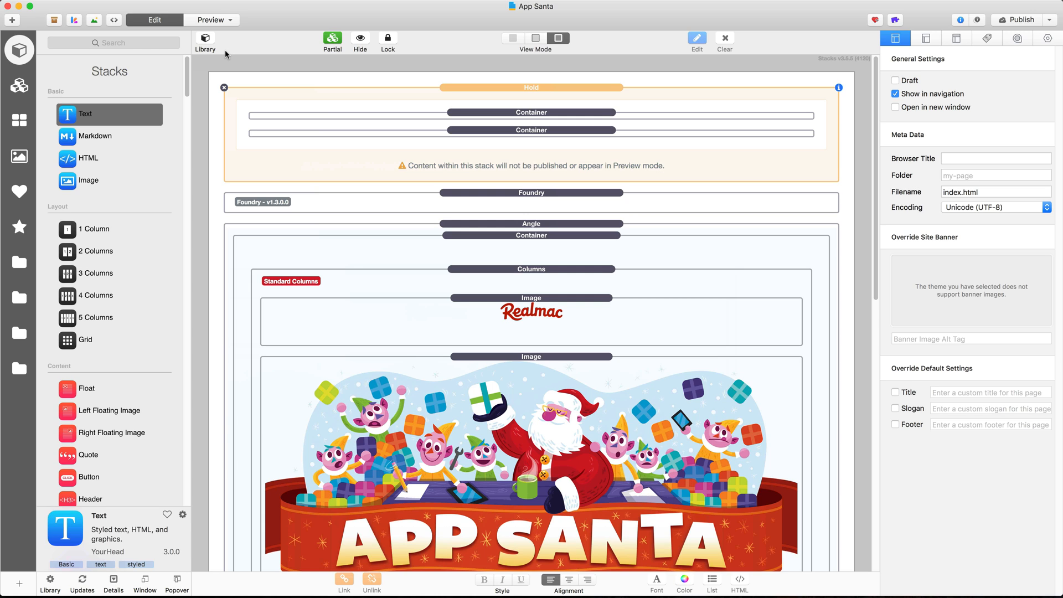
left_click(113, 43)
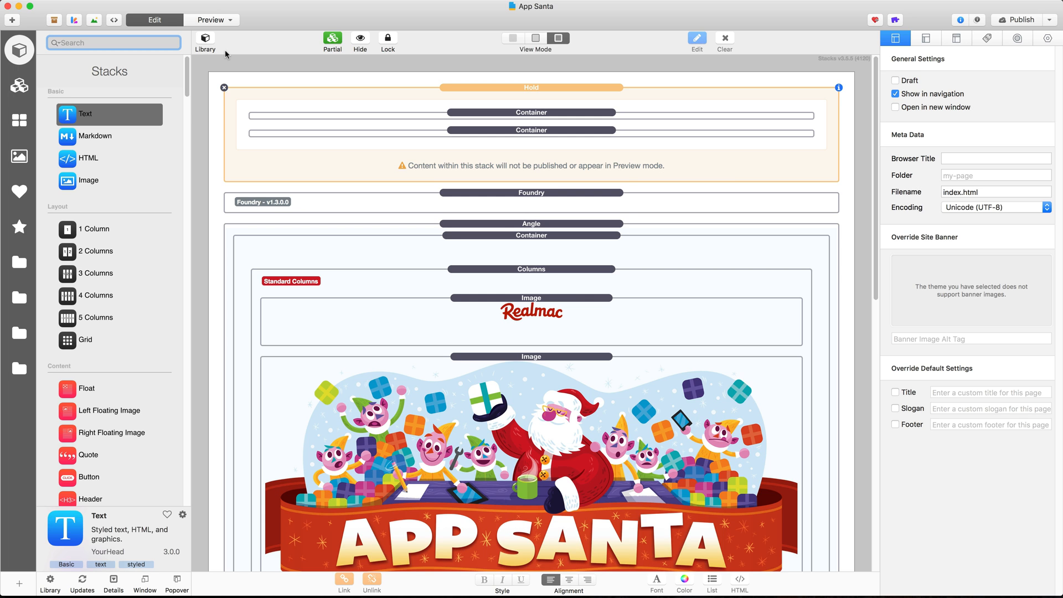
type("html")
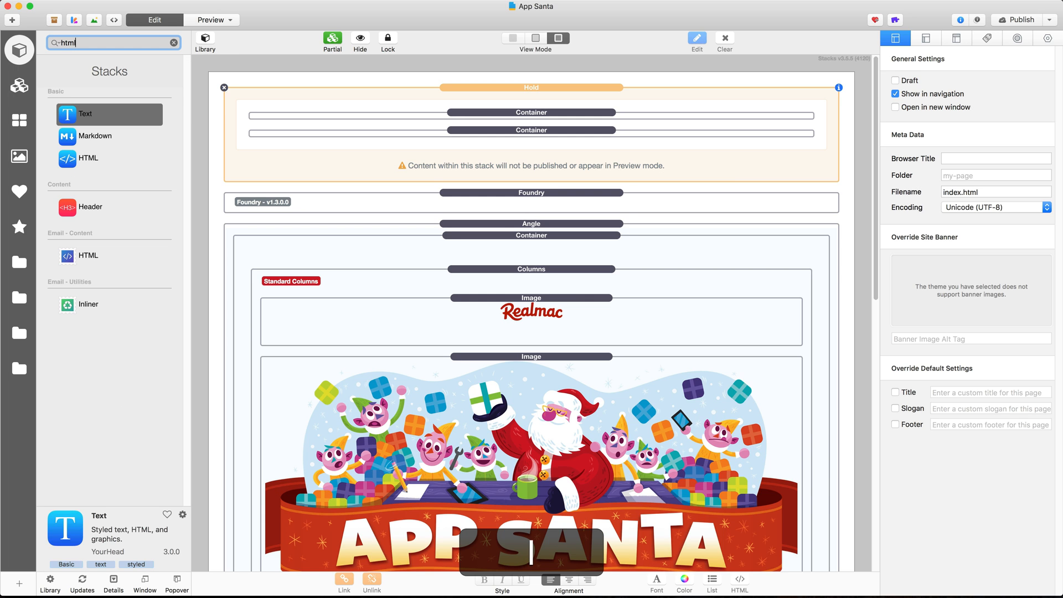
left_click(173, 42)
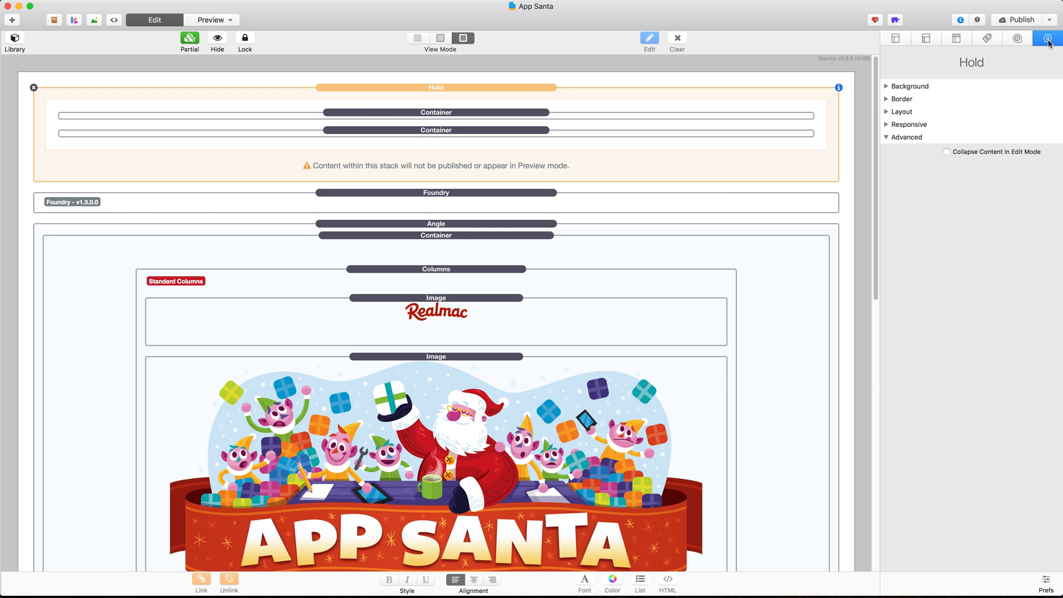
mouse_move(1050, 39)
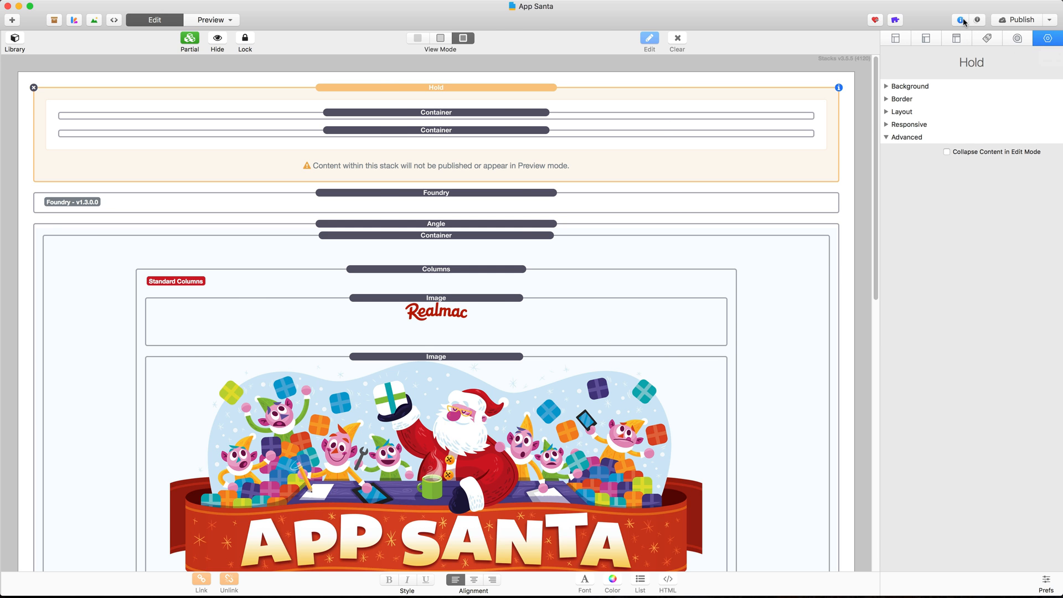
- Close the Library, select the Foundry stack, and show its Stack settings inspector
left_click(960, 19)
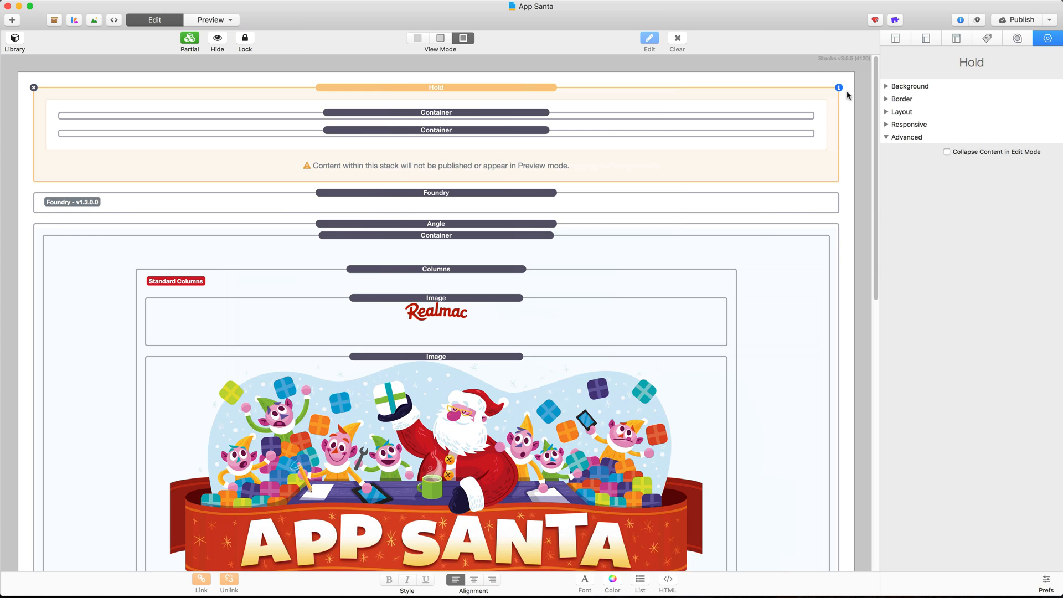
mouse_move(877, 113)
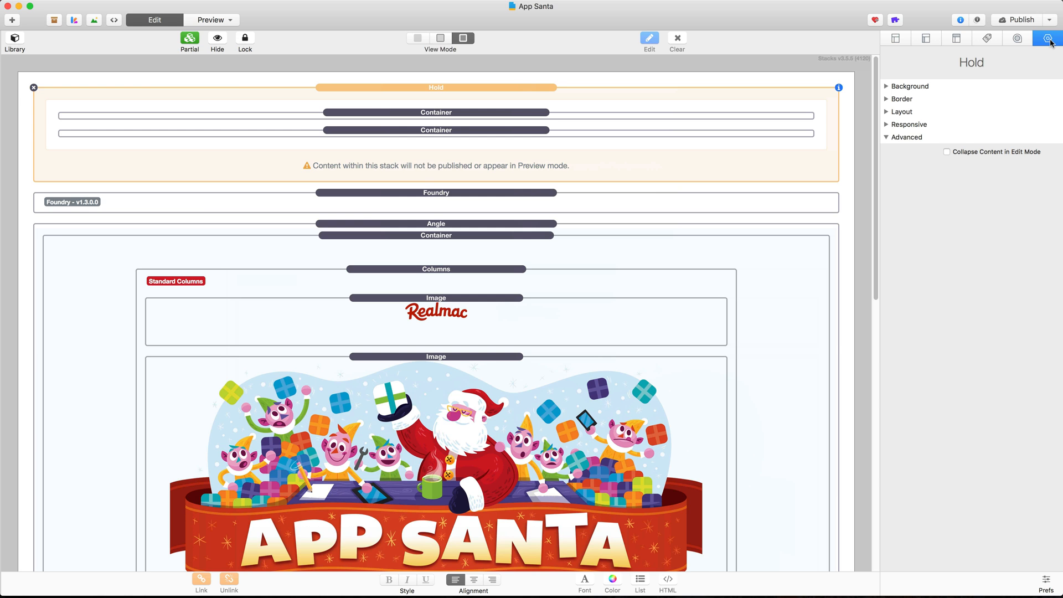
left_click(895, 37)
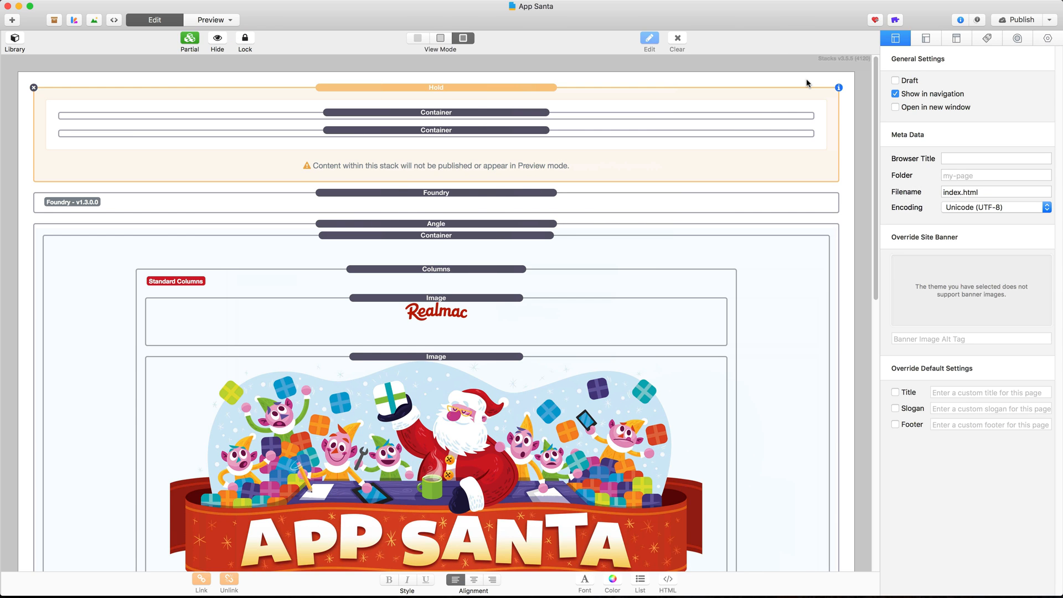
left_click(436, 193)
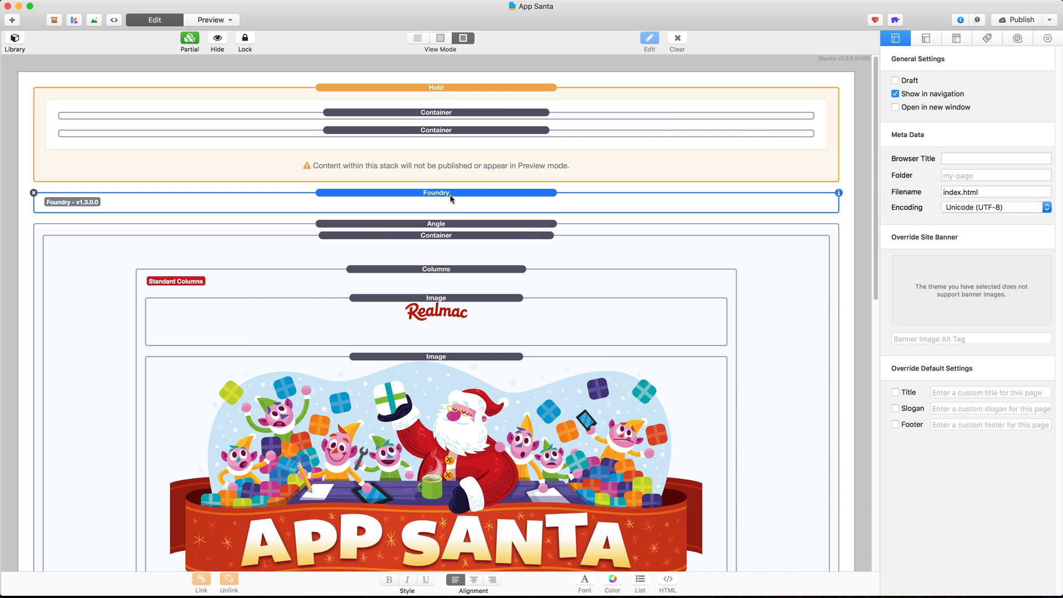
mouse_move(470, 196)
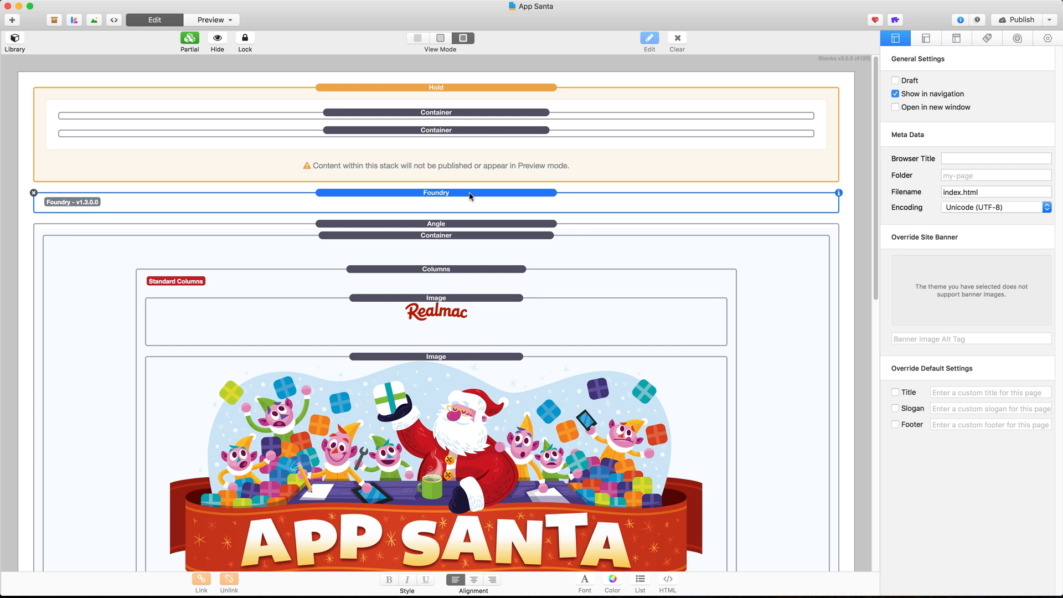
left_click(1046, 37)
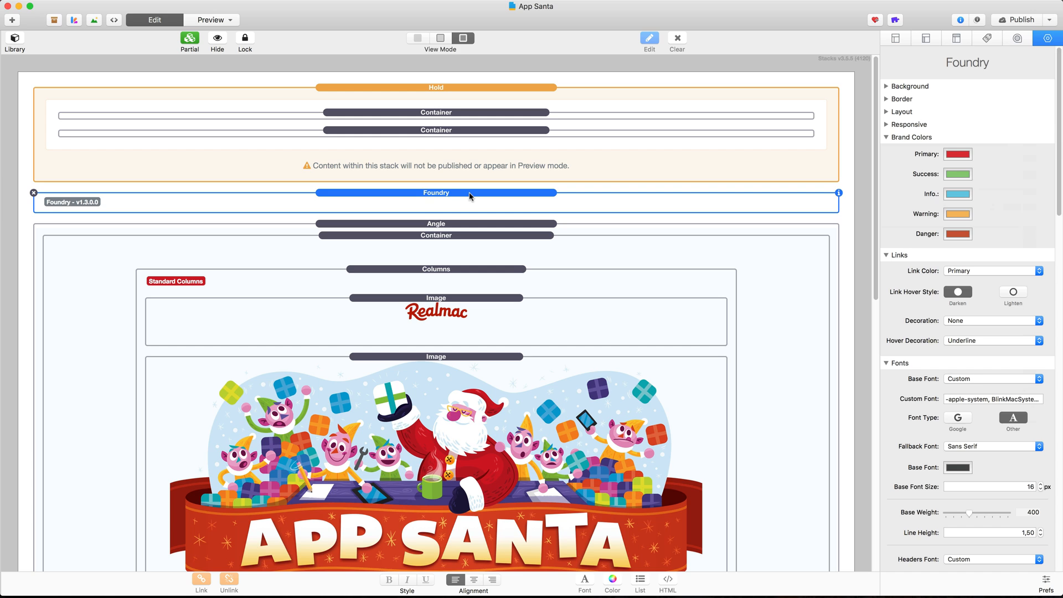
mouse_move(475, 145)
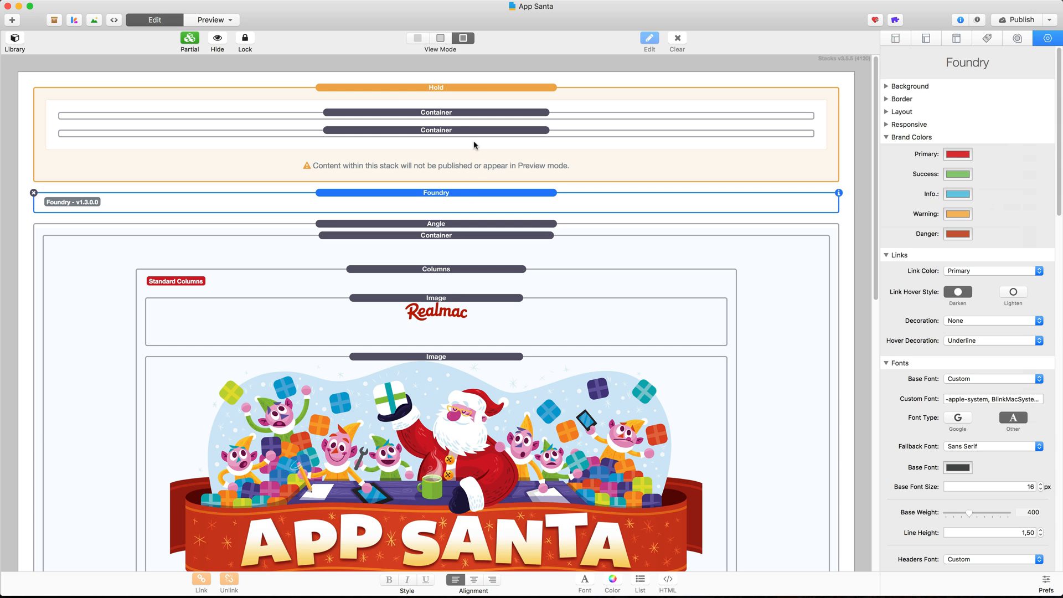
- Collapse the Hold stack, review the page, then select the Angle stack
left_click(435, 87)
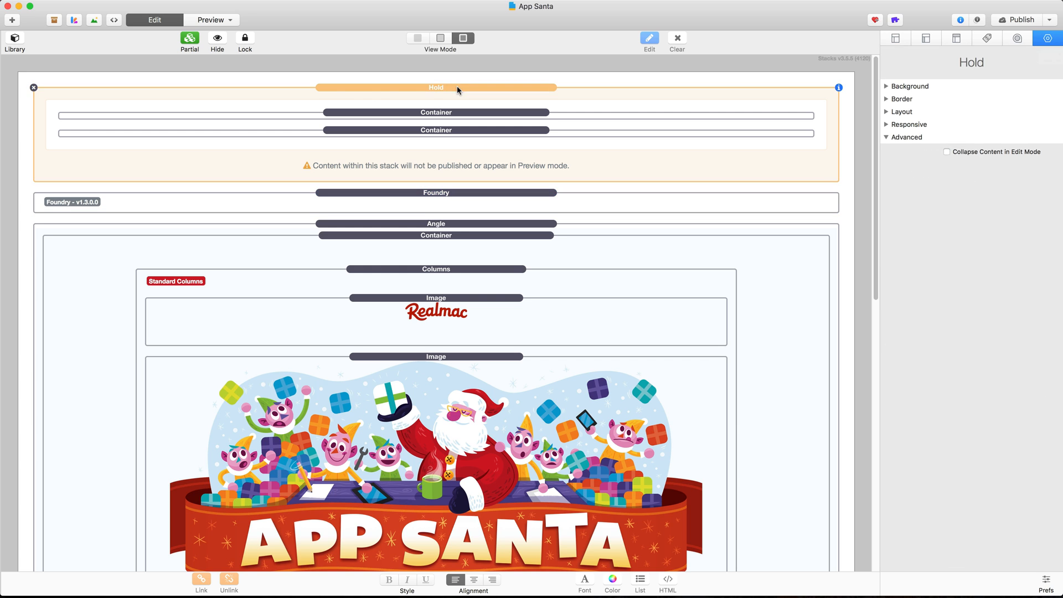
mouse_move(203, 39)
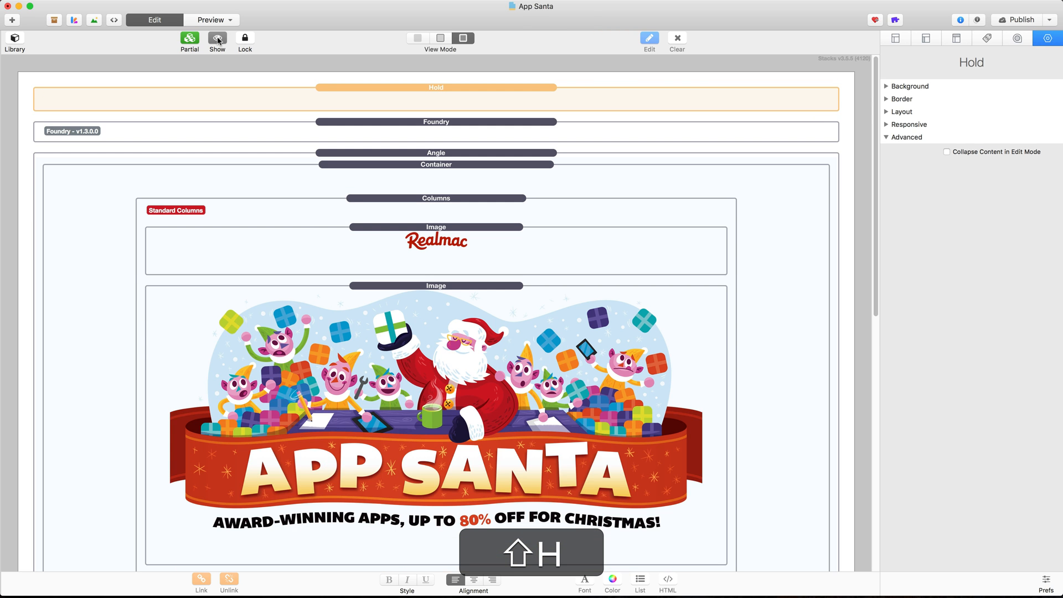
left_click(217, 40)
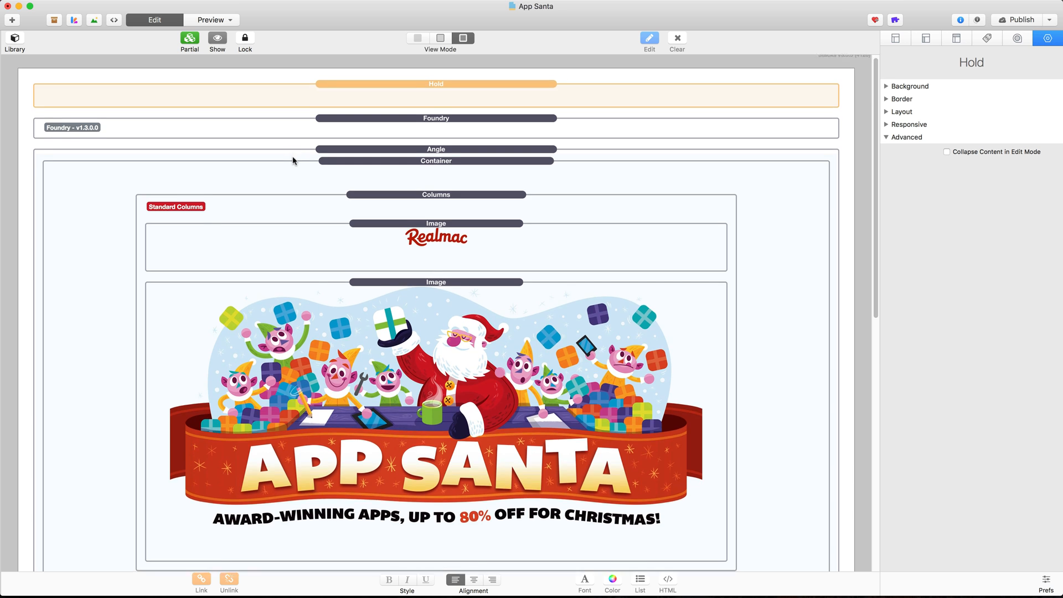
scroll("down", 3)
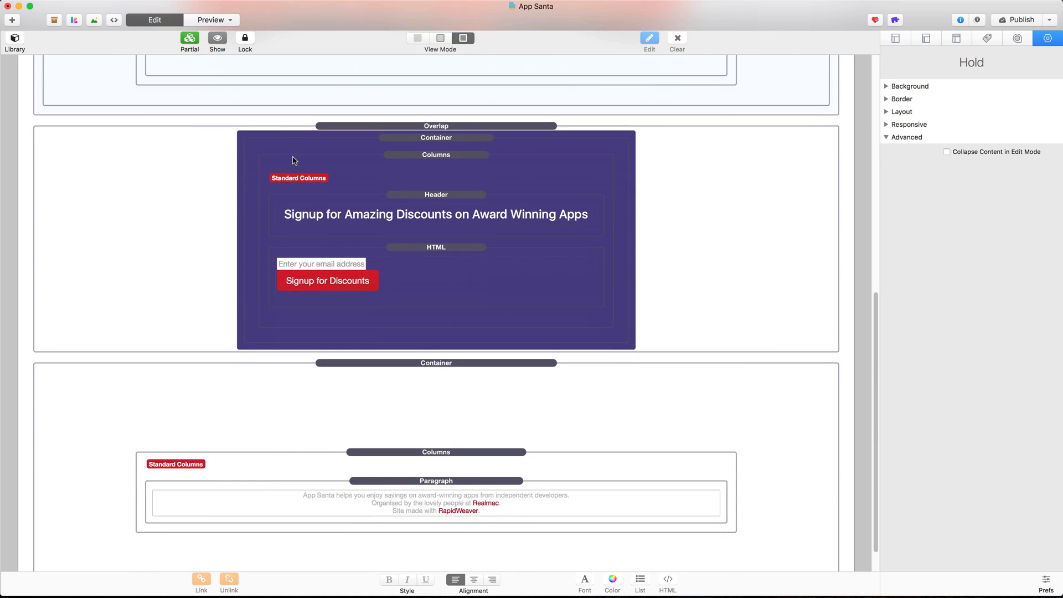
scroll("up", 3)
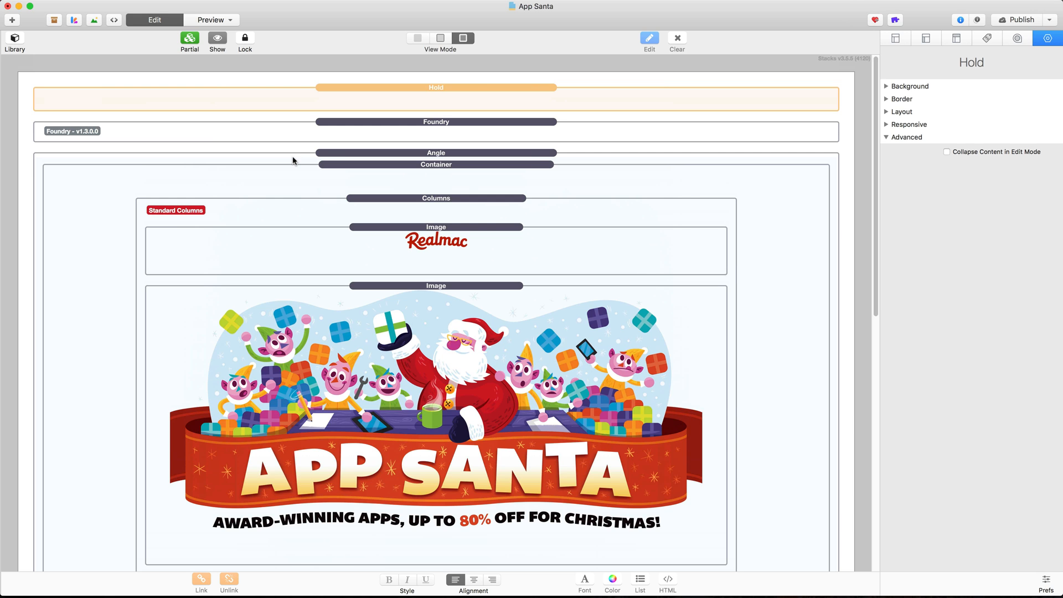
left_click(435, 152)
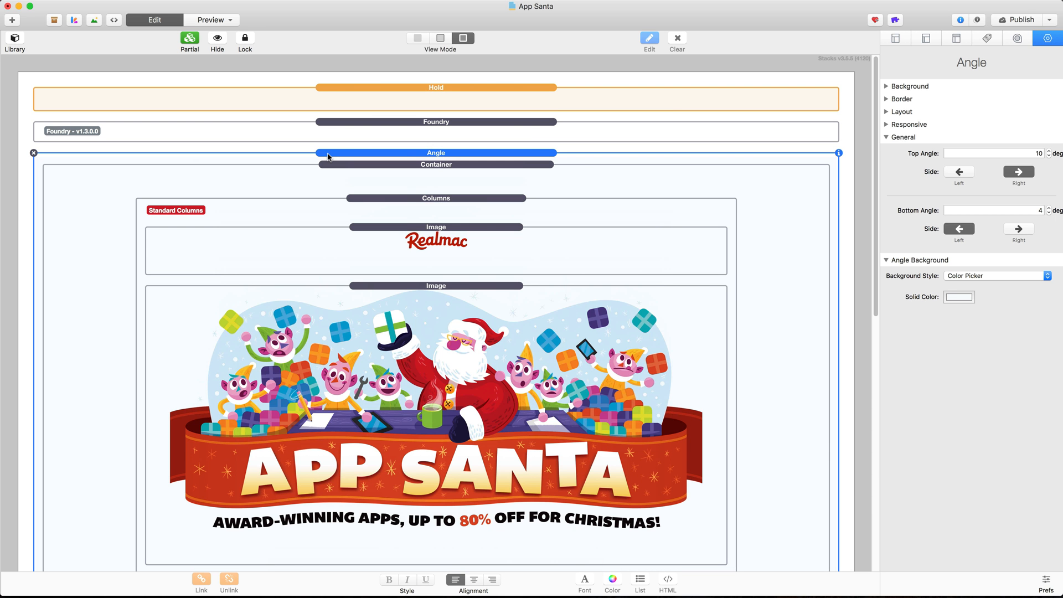
- Step from Angle down through Container and Columns to the Realmac logo Image stack
left_click(435, 164)
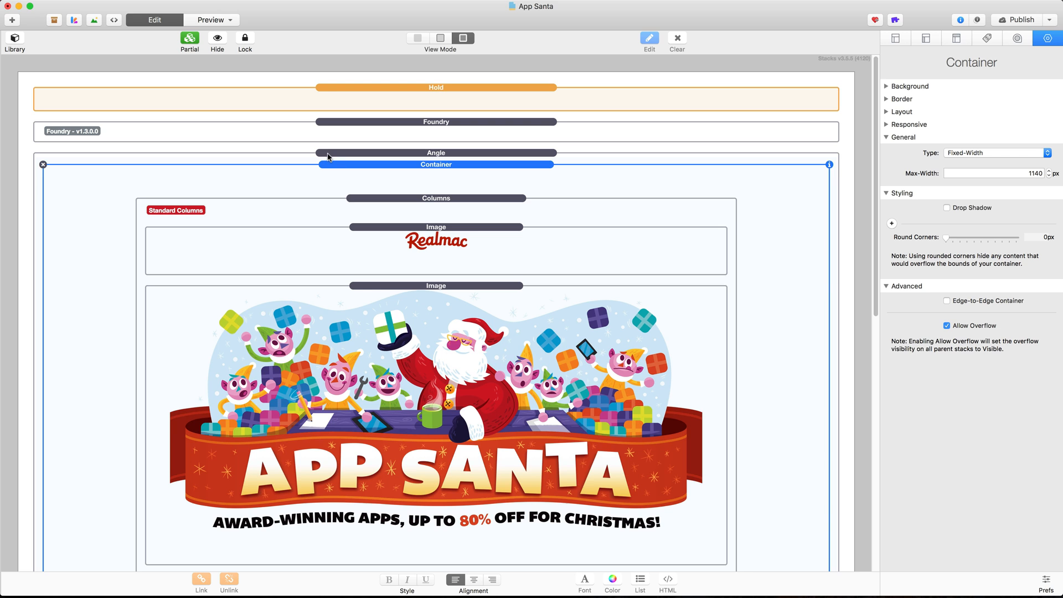
left_click(436, 152)
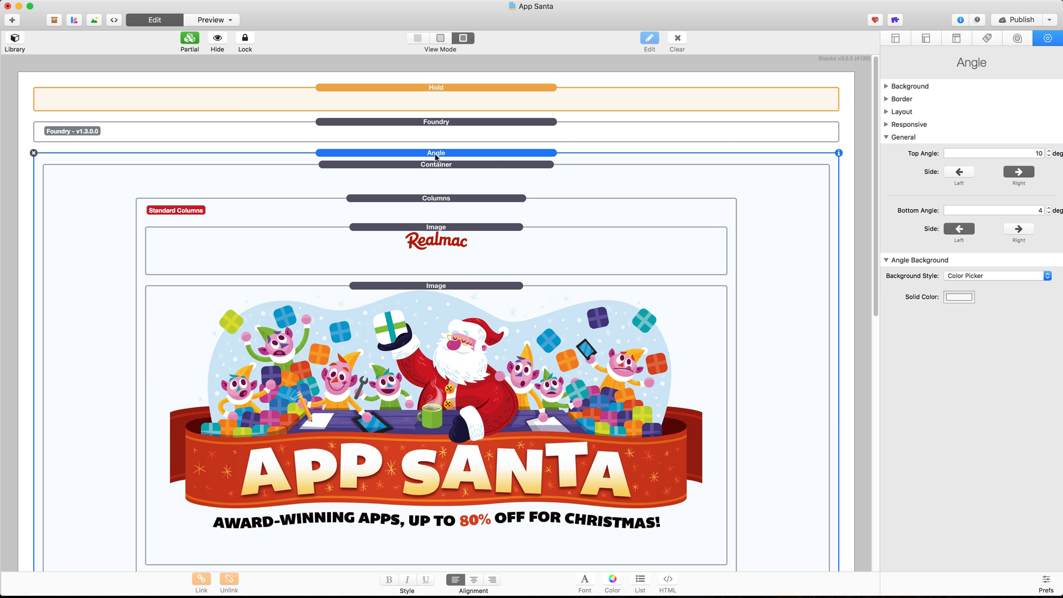
left_click(436, 164)
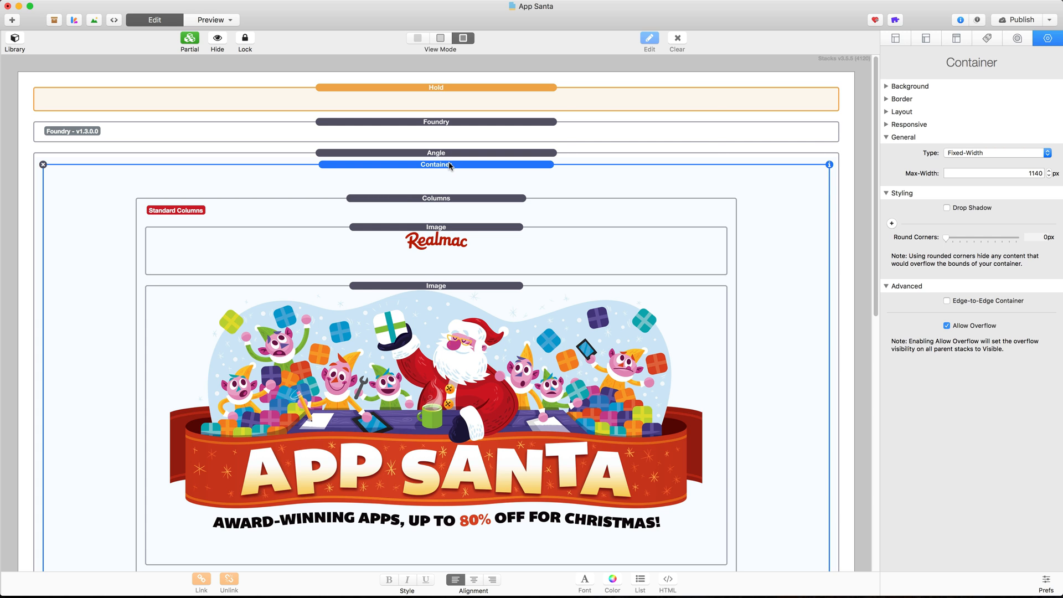
key("return")
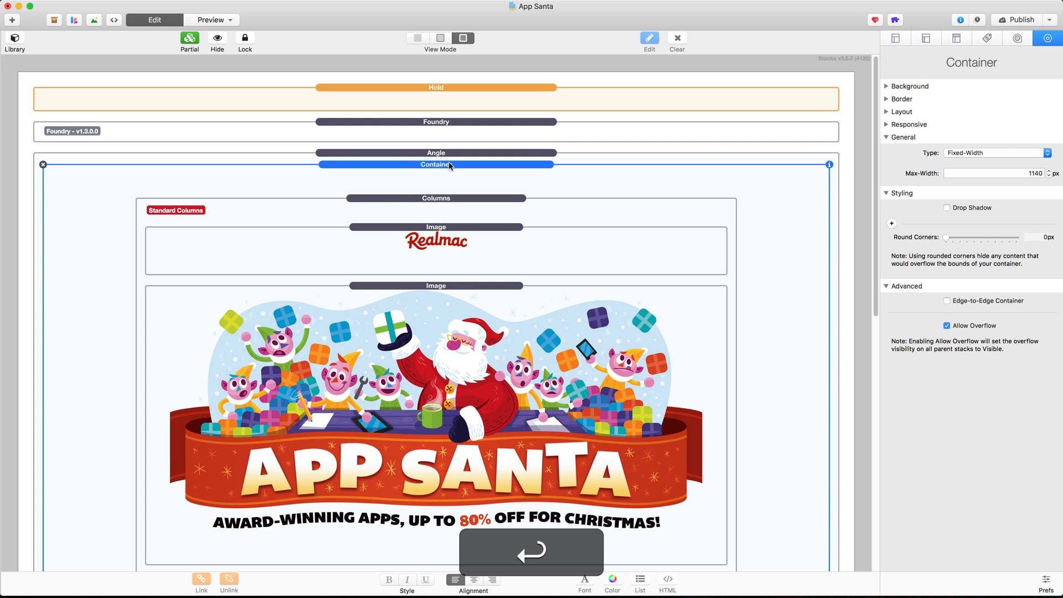
left_click(435, 199)
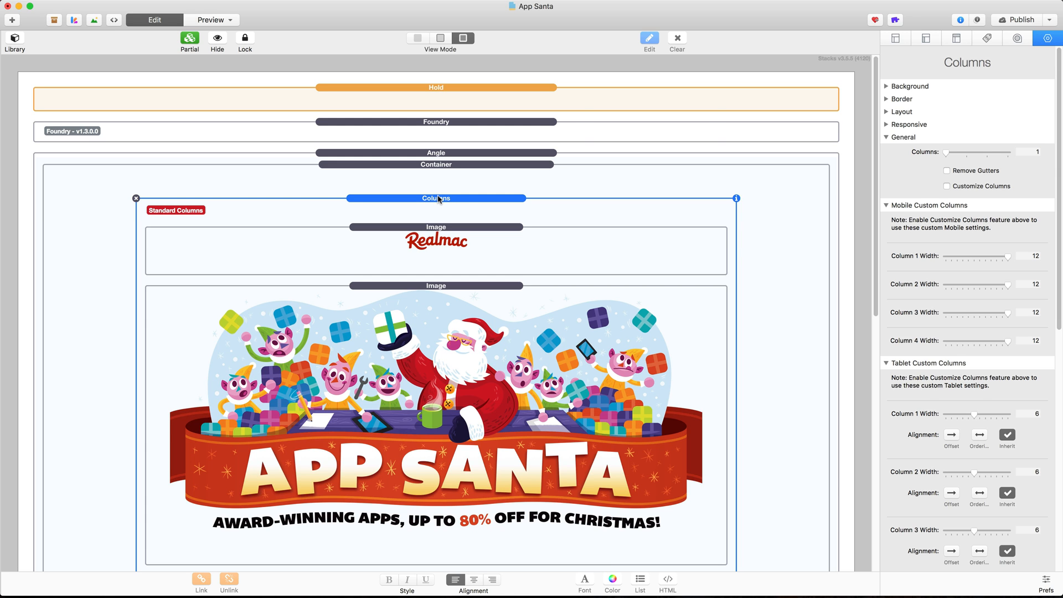
left_click(436, 227)
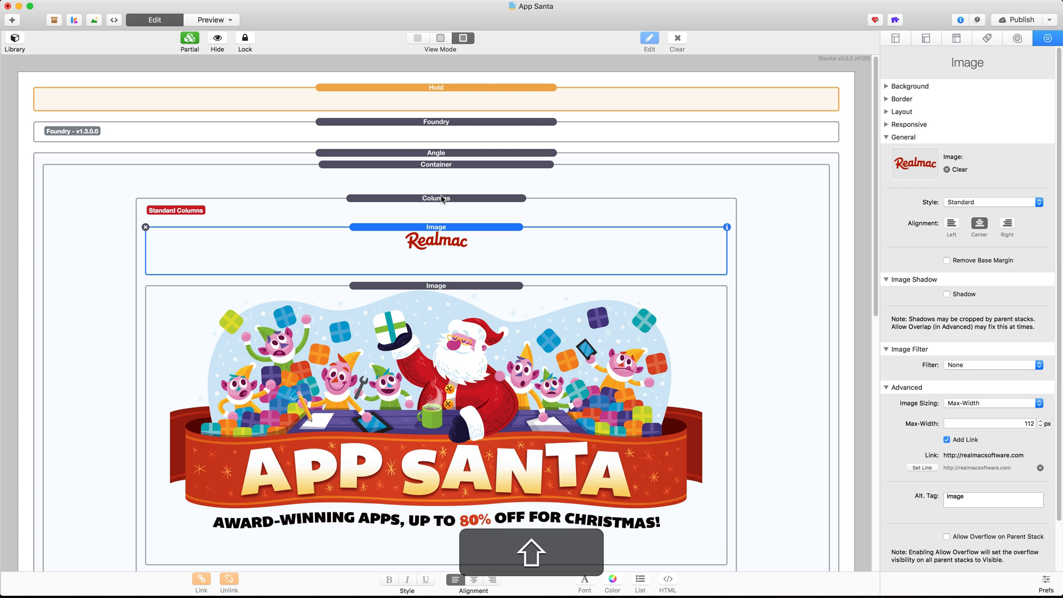
- Climb from the logo image through Columns and Container to the Angle stack
left_click(436, 198)
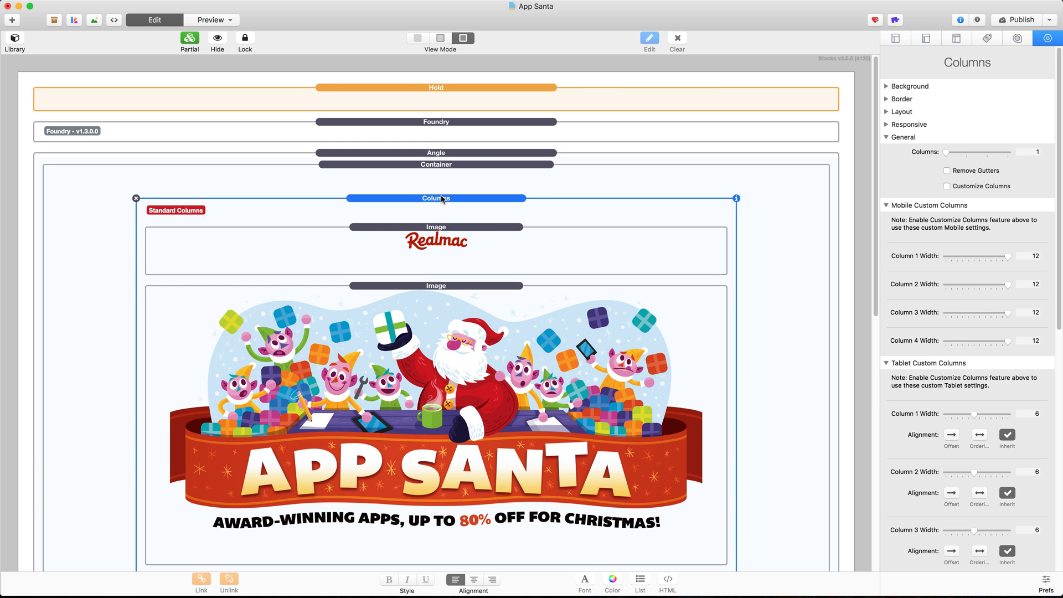
left_click(435, 164)
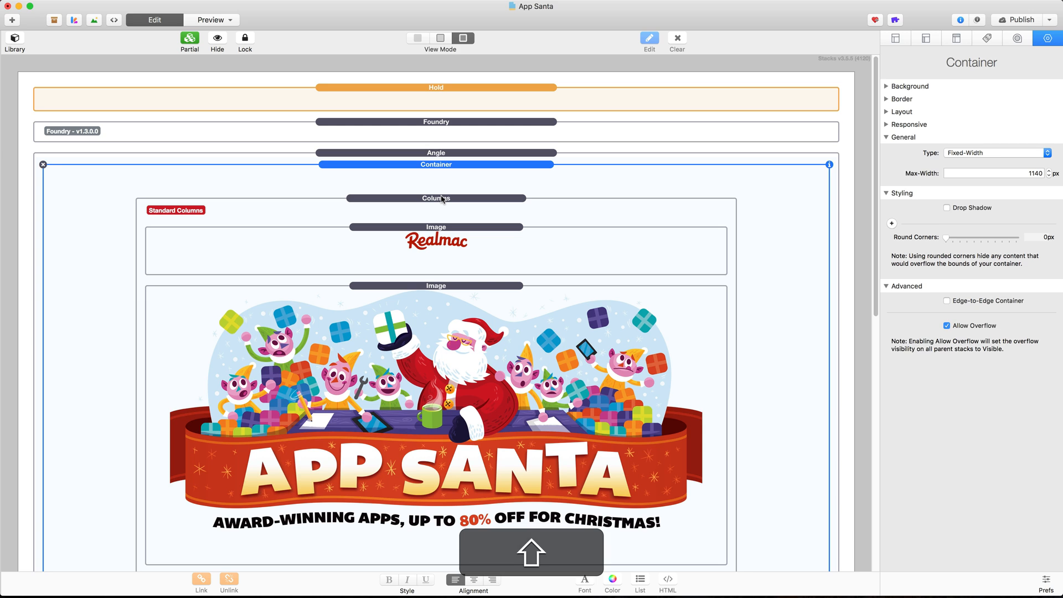
left_click(436, 153)
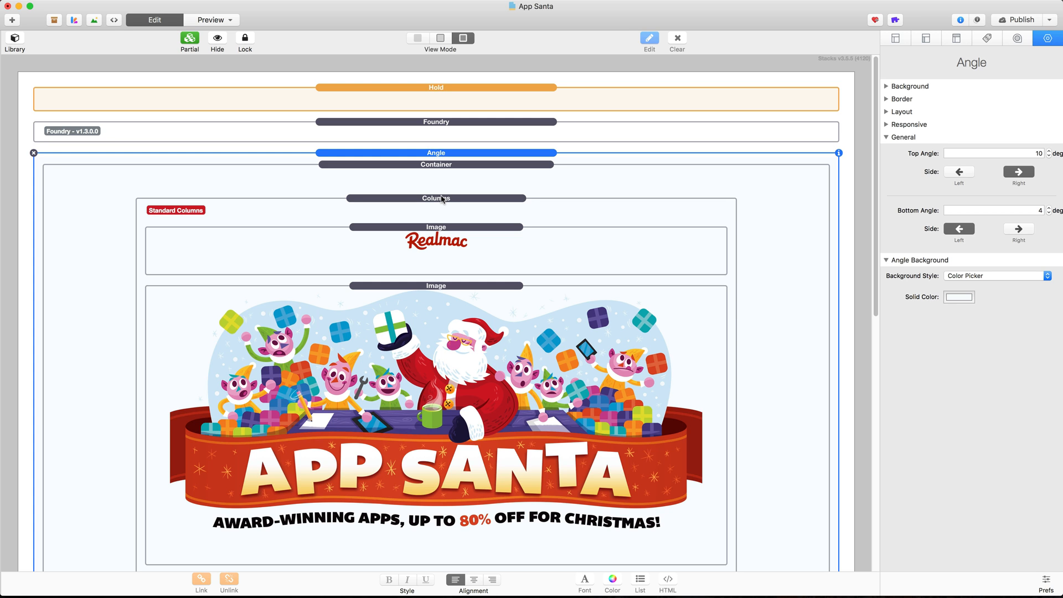
mouse_move(432, 275)
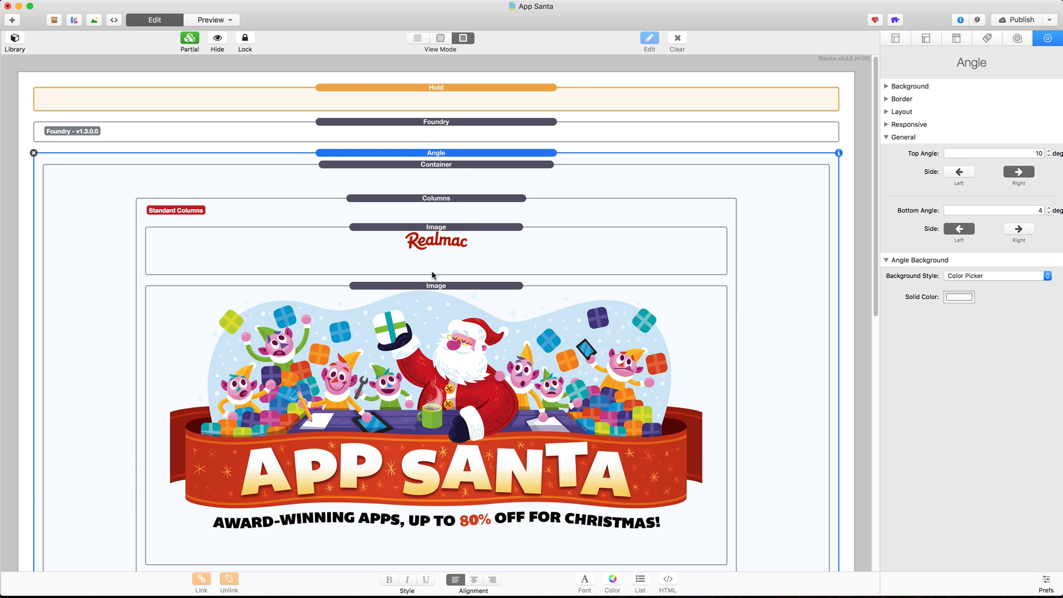
- Go back down from Angle through Container to the Columns stack
left_click(435, 198)
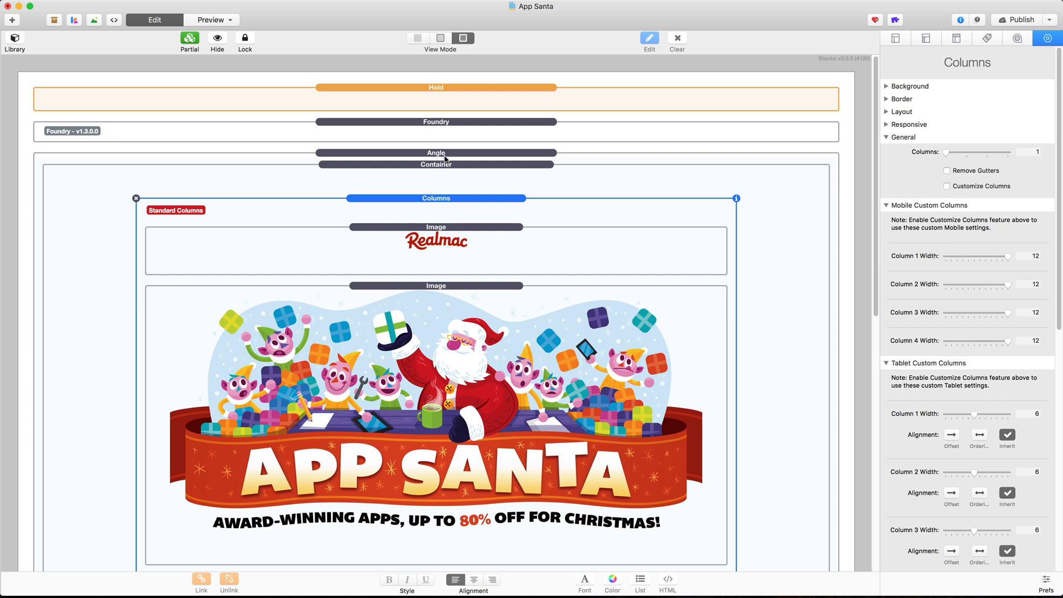
left_click(436, 153)
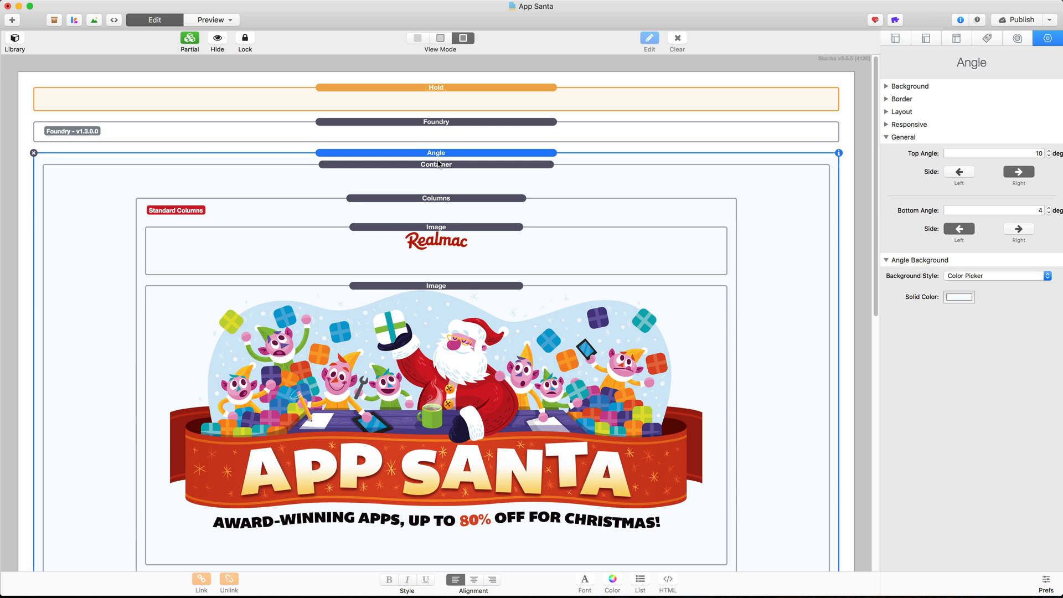
left_click(436, 164)
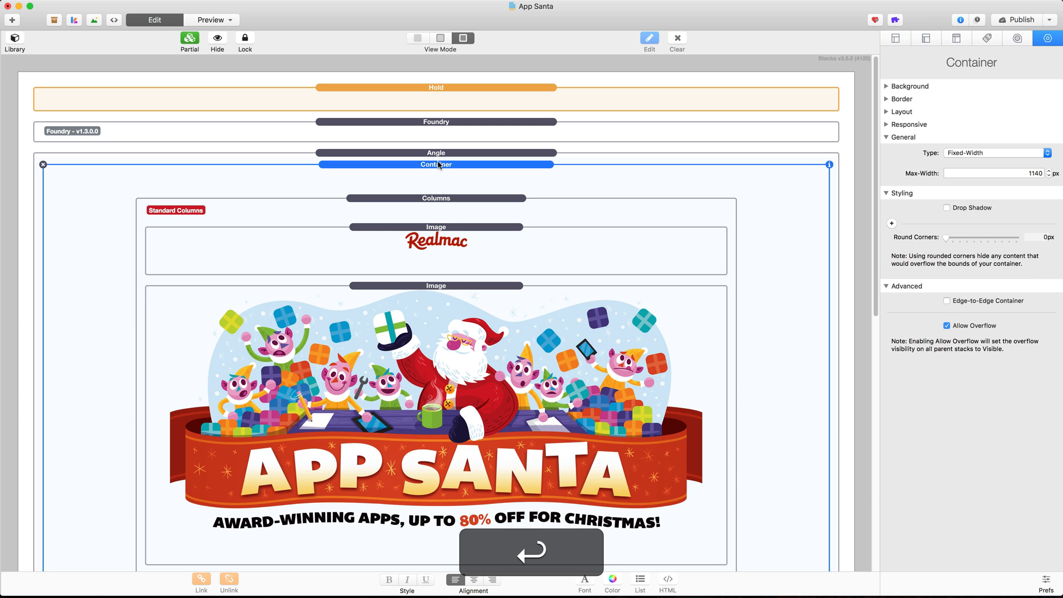
left_click(436, 198)
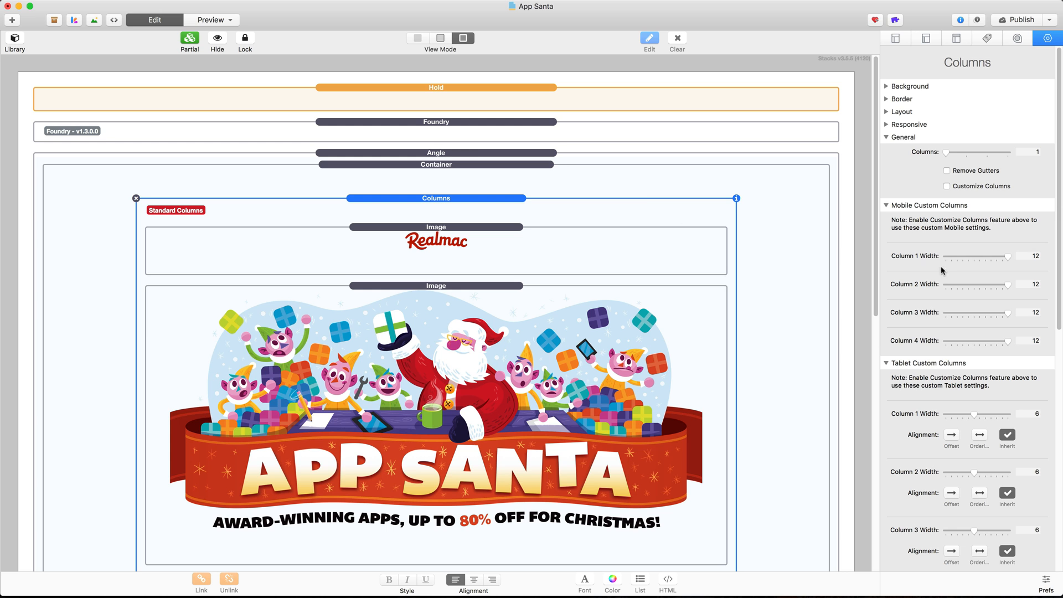
mouse_move(991, 228)
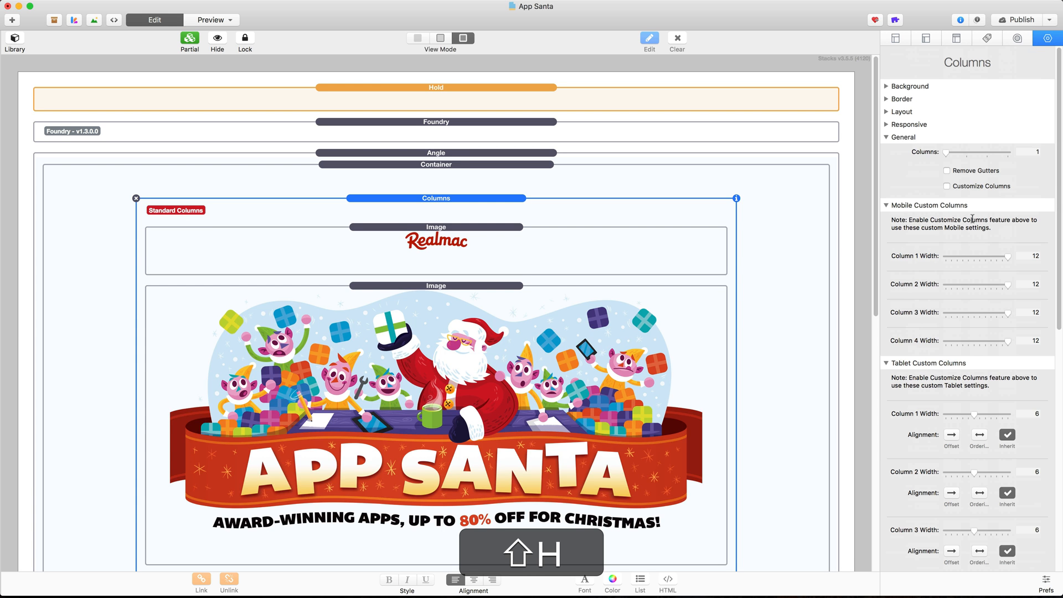
- Collapse the Columns and Angle stacks, then select the Container below and the Overlap stack
left_click(436, 164)
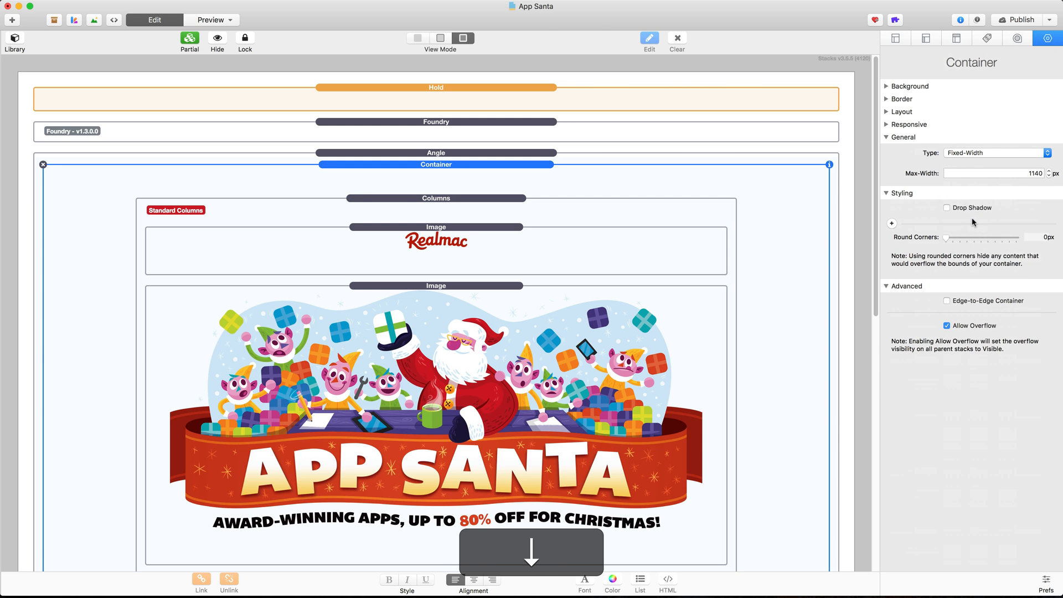
left_click(436, 241)
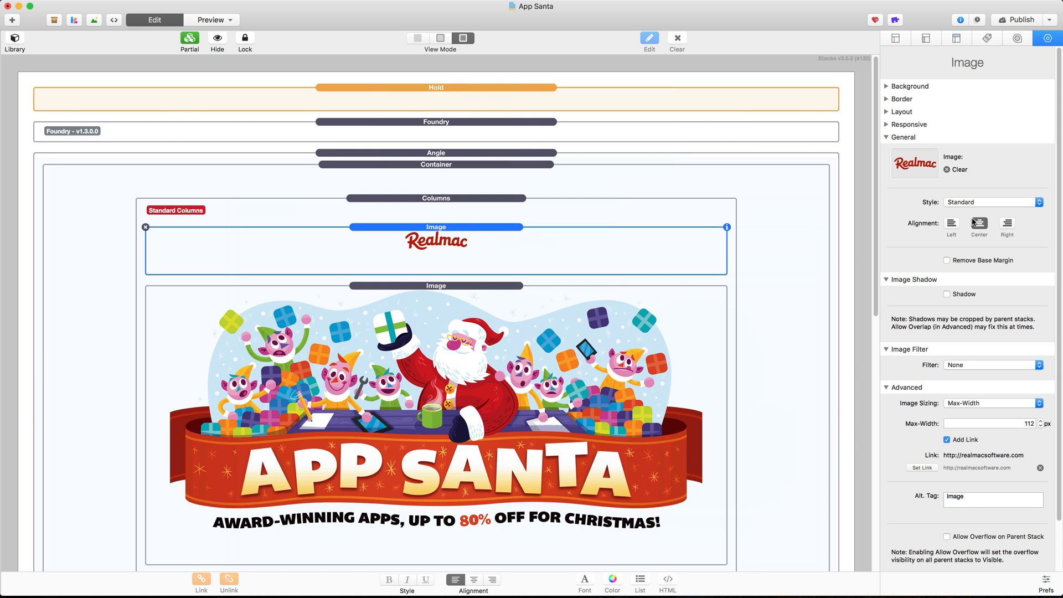
left_click(436, 198)
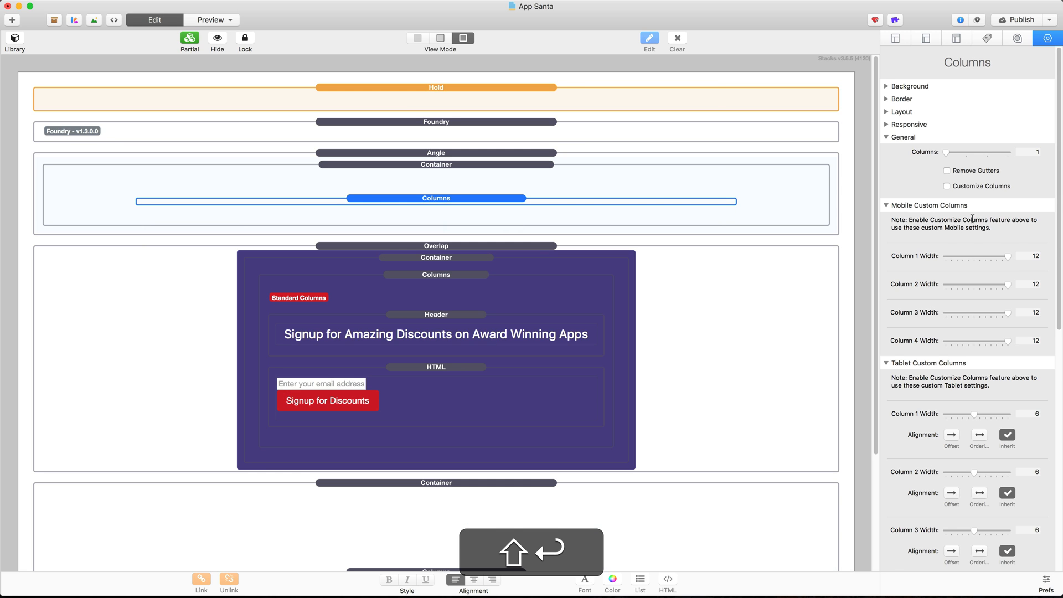
left_click(435, 153)
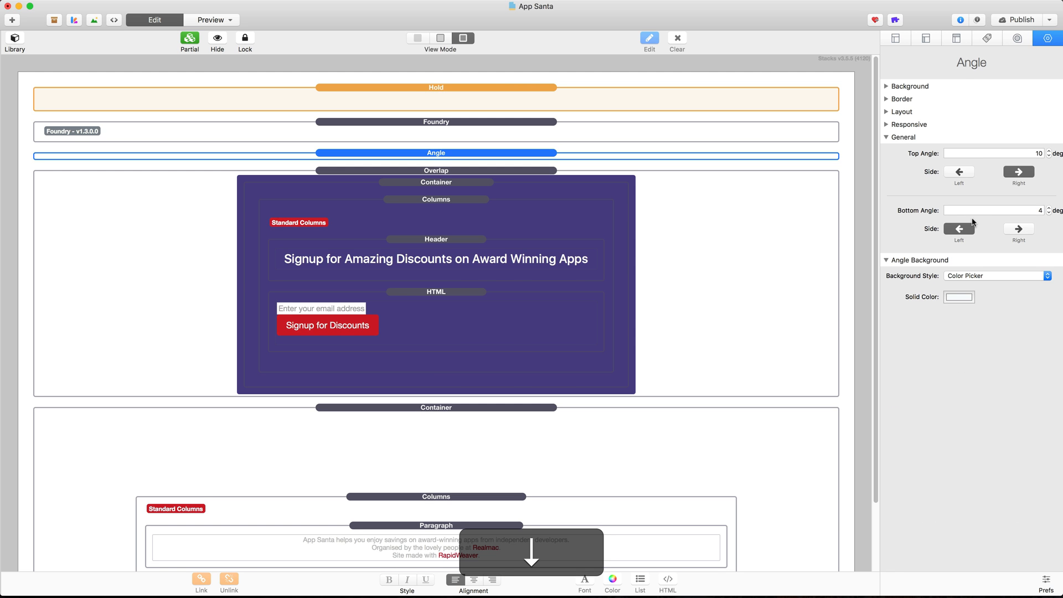
left_click(435, 407)
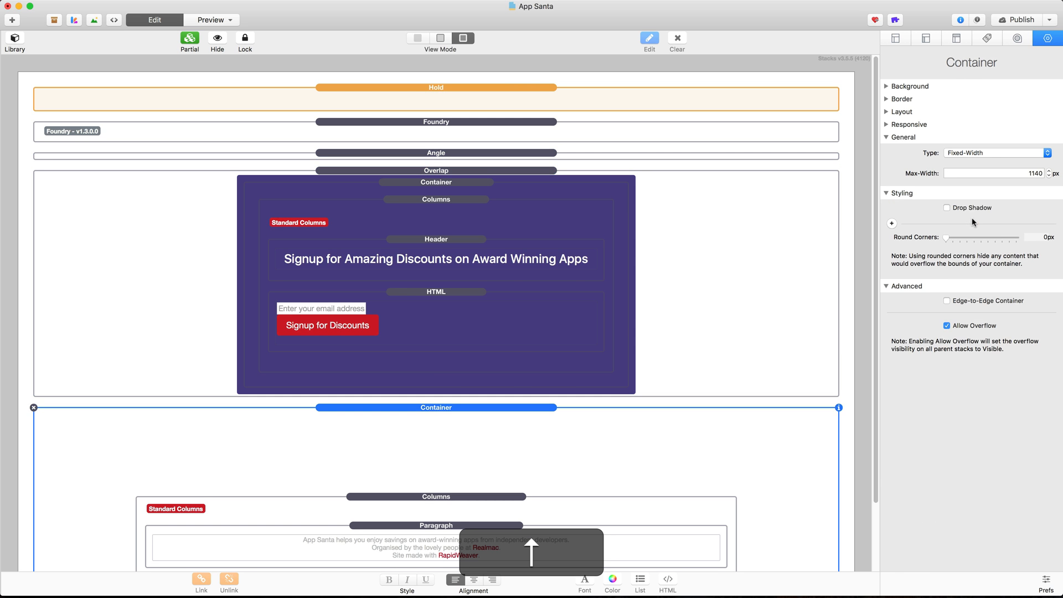
left_click(435, 170)
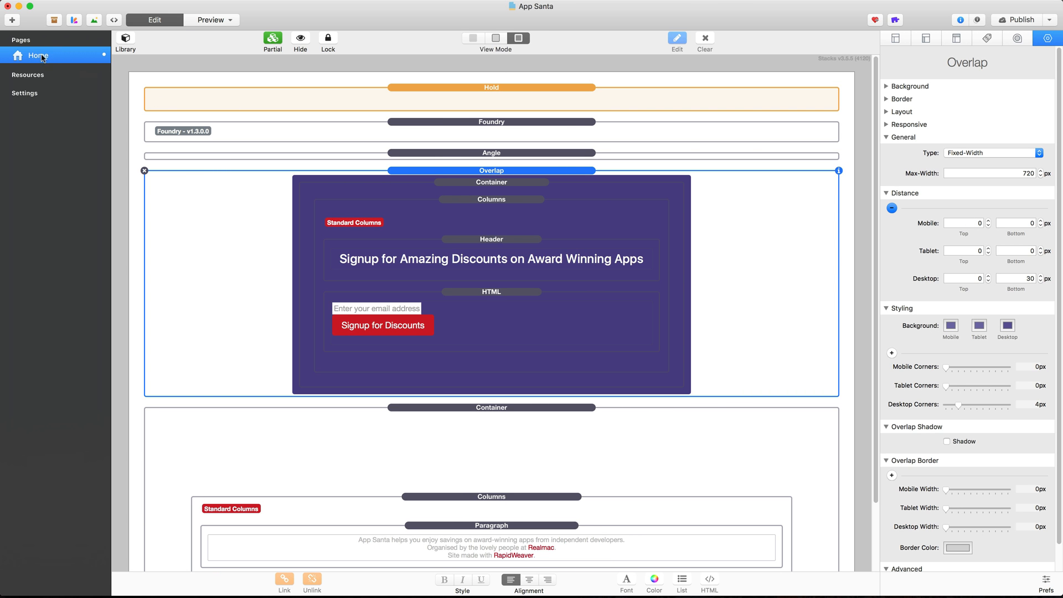
mouse_move(47, 66)
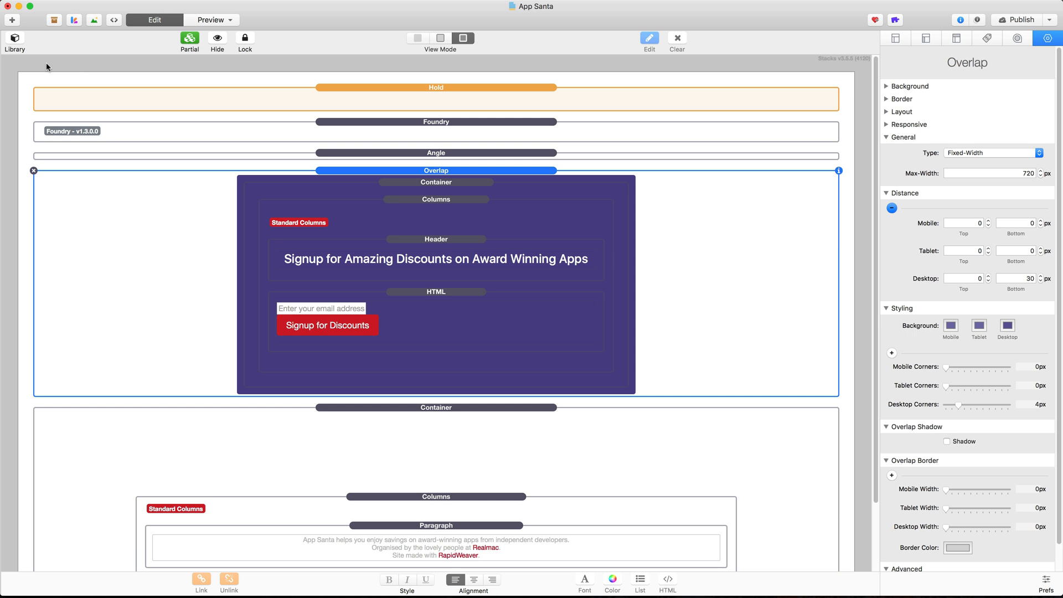
- Reopen the stacks library and search it for 'html'
left_click(14, 42)
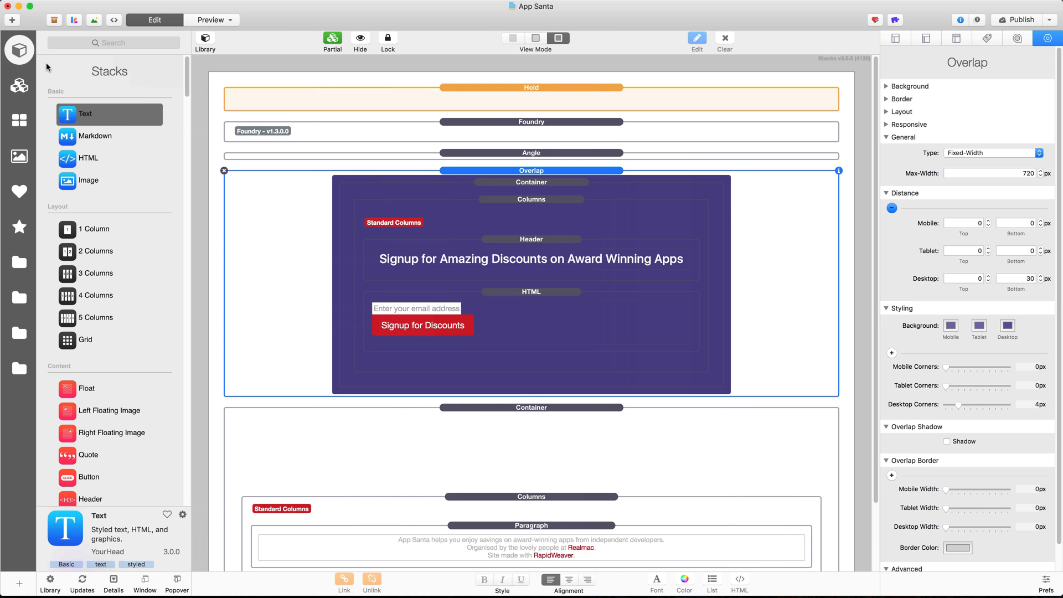
type("html")
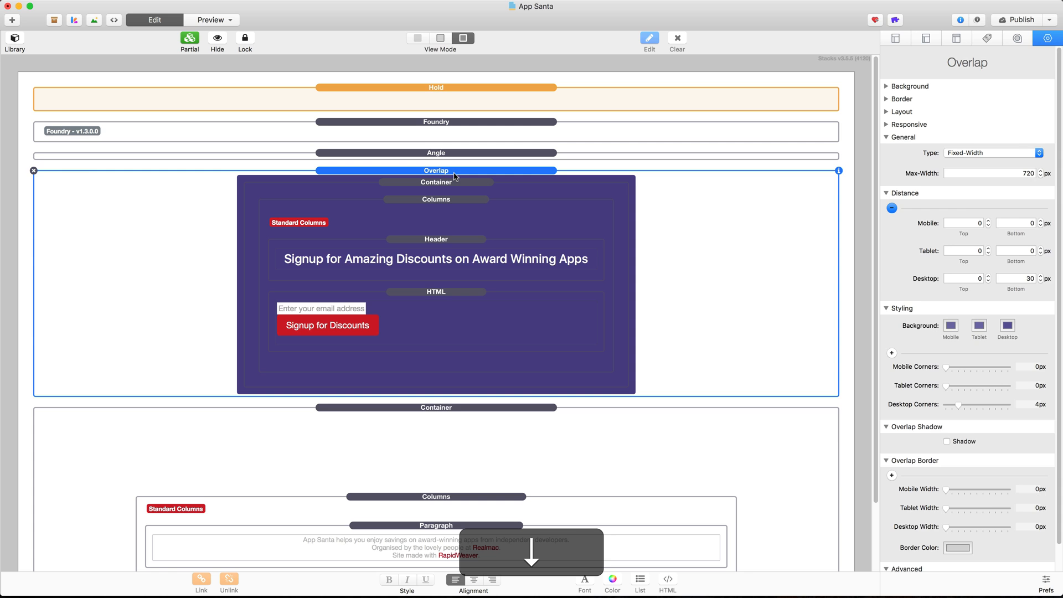
left_click(435, 153)
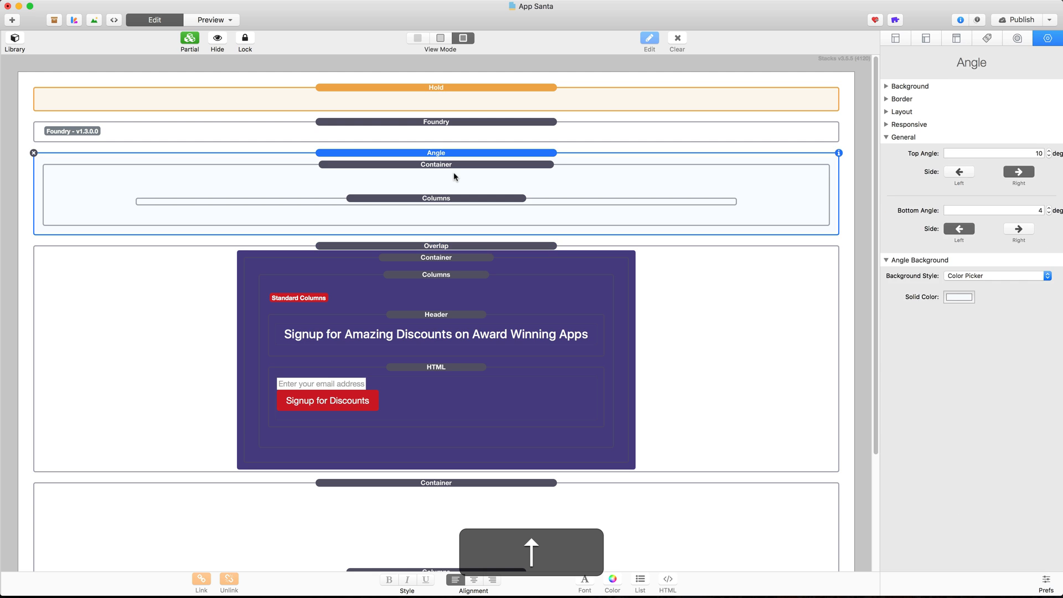
left_click(435, 198)
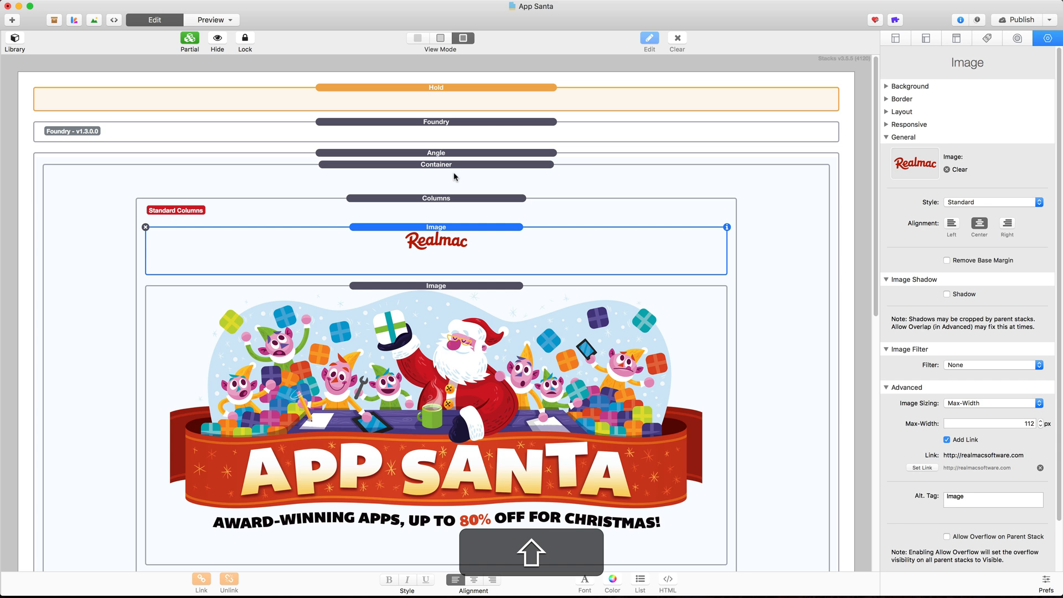
left_click(435, 164)
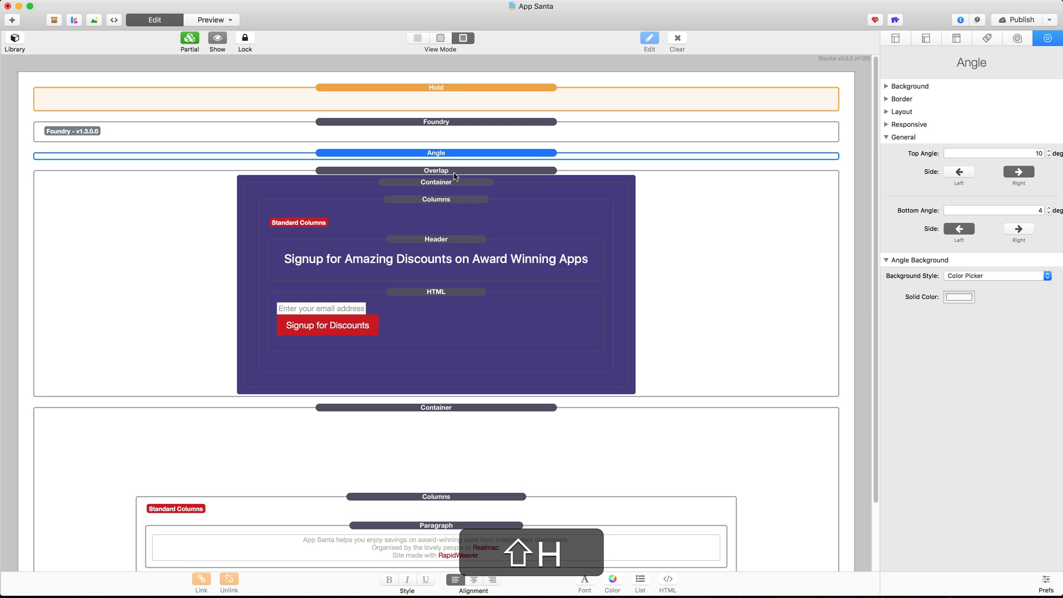
left_click(436, 170)
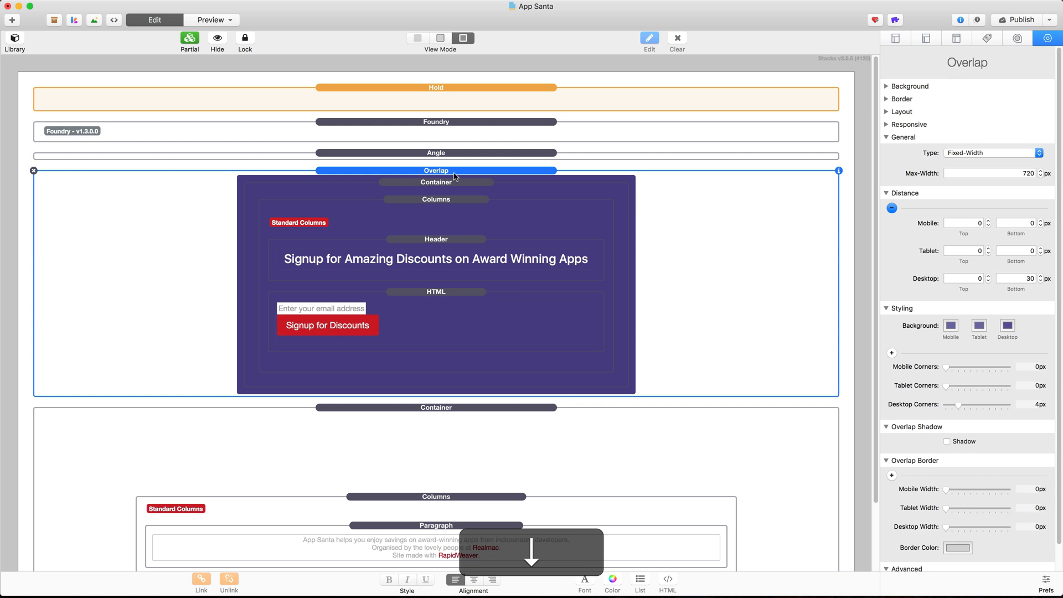